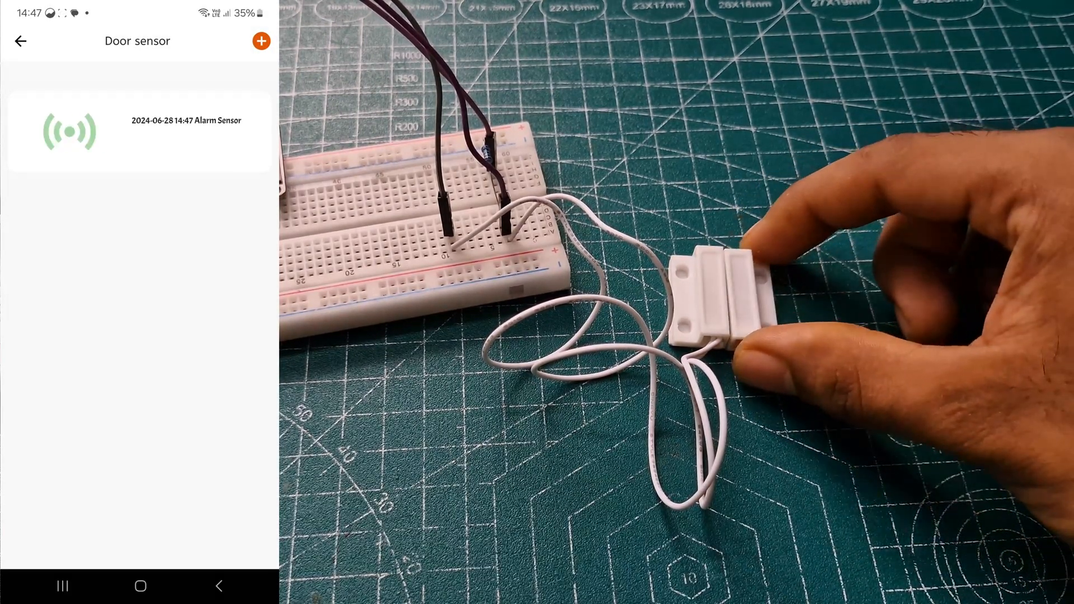
Launch kme_config from the Downloads > KME Config V16 folder.
scroll(down, 3)
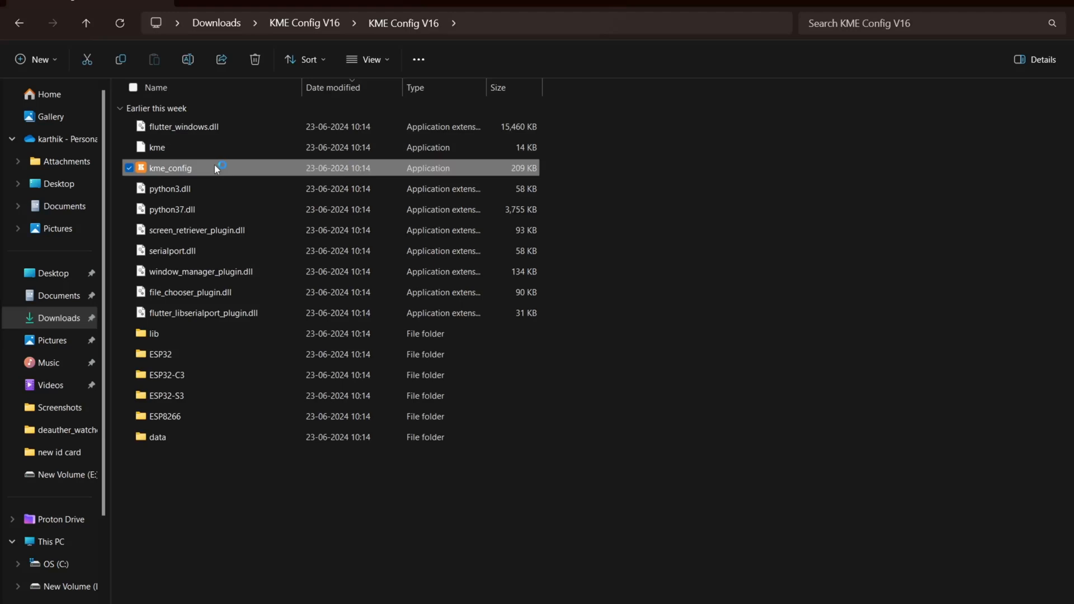
double_click(170, 168)
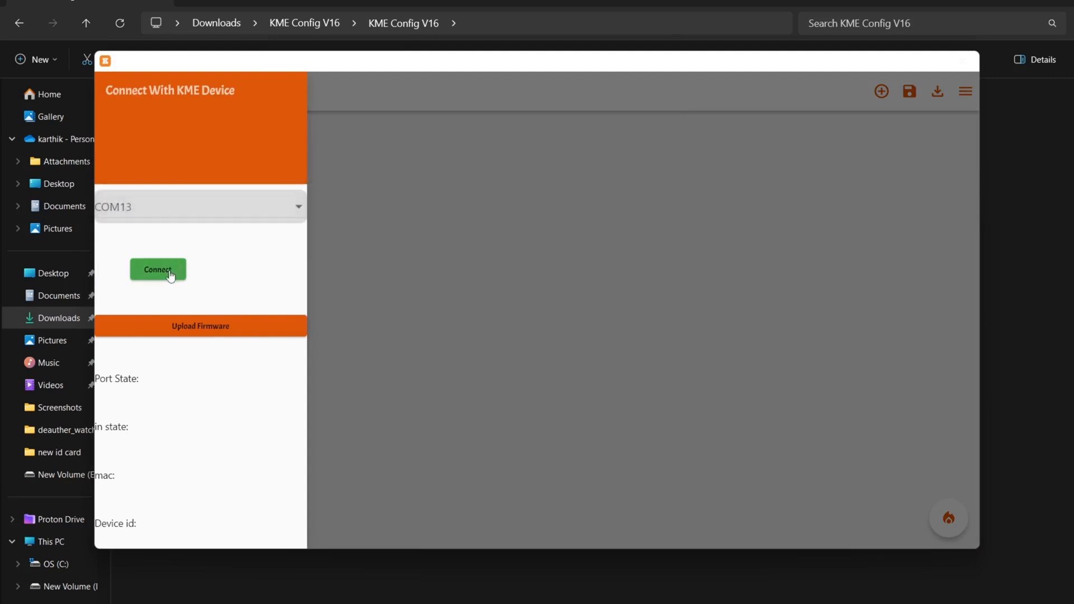
Connect to the board on COM13 and upload the KME firmware to it.
click(158, 270)
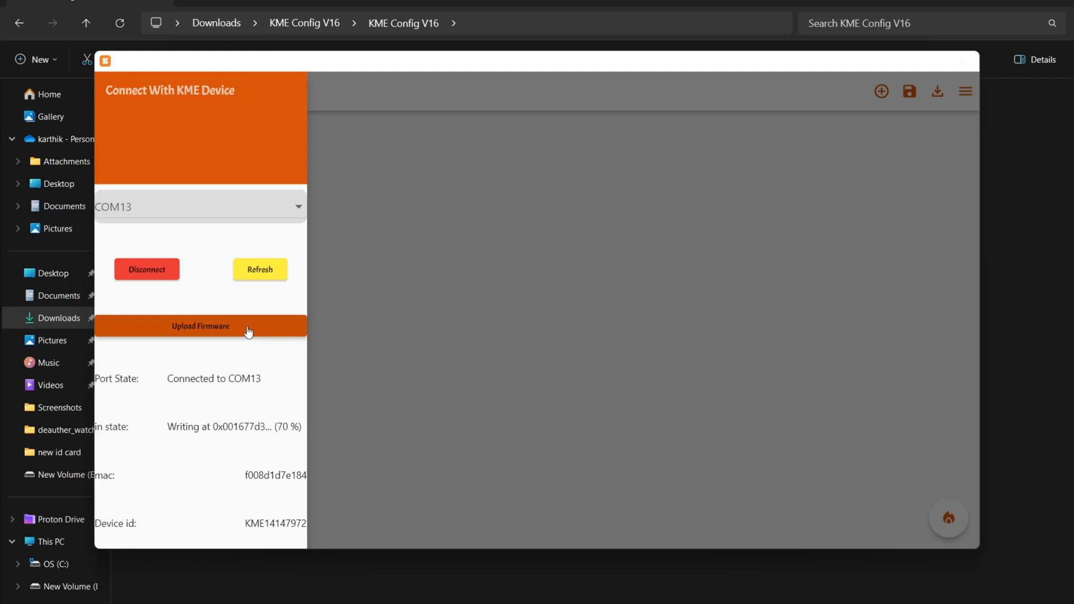
click(881, 91)
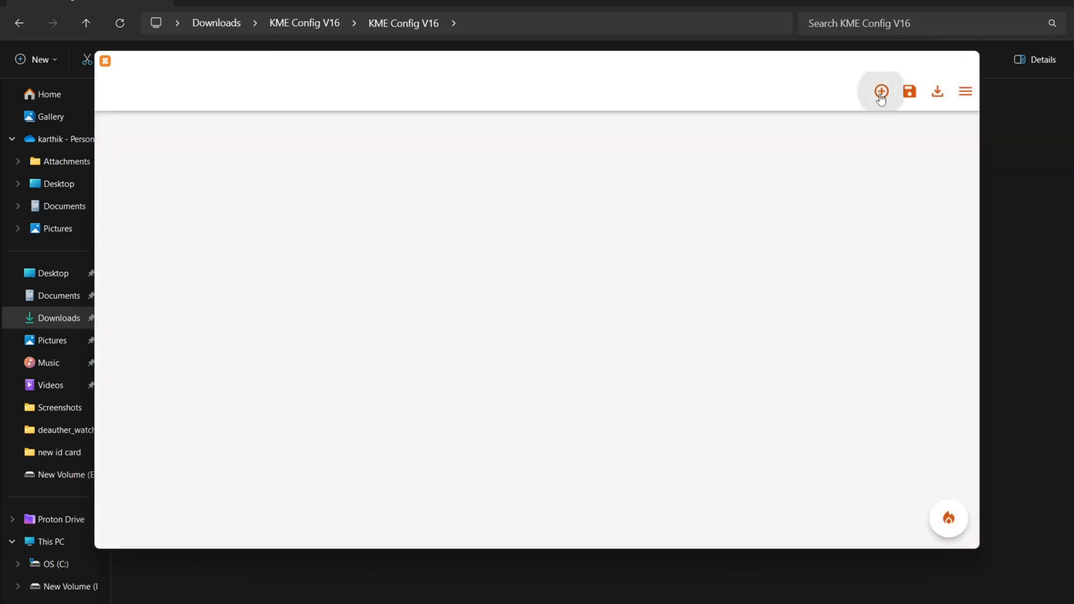
Add a Contact (Alarm Sensor) device on pin 5 with Active_HIGH input pull.
click(881, 91)
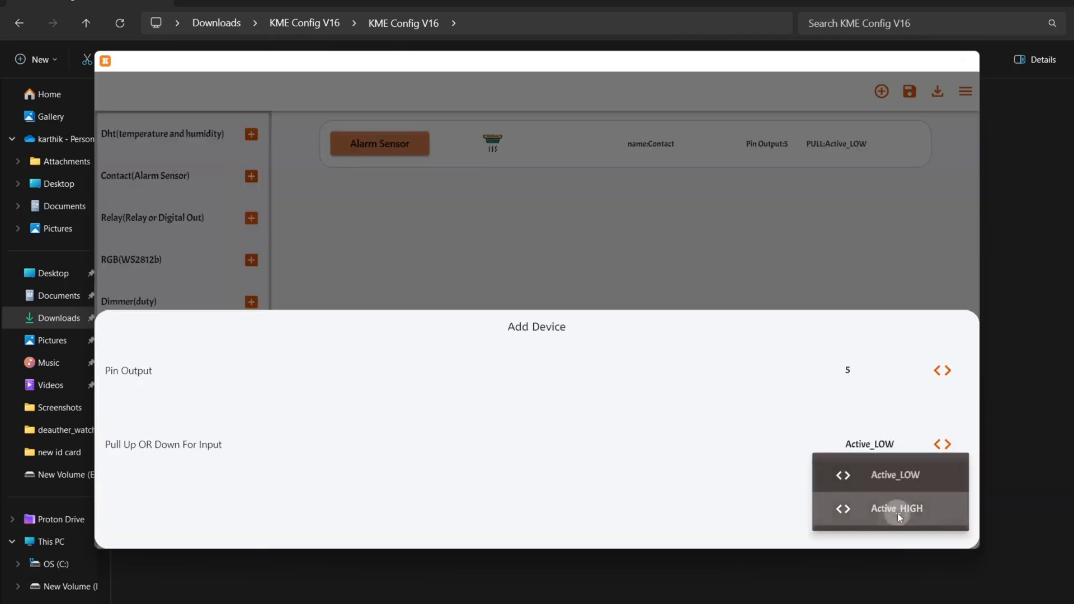
click(897, 509)
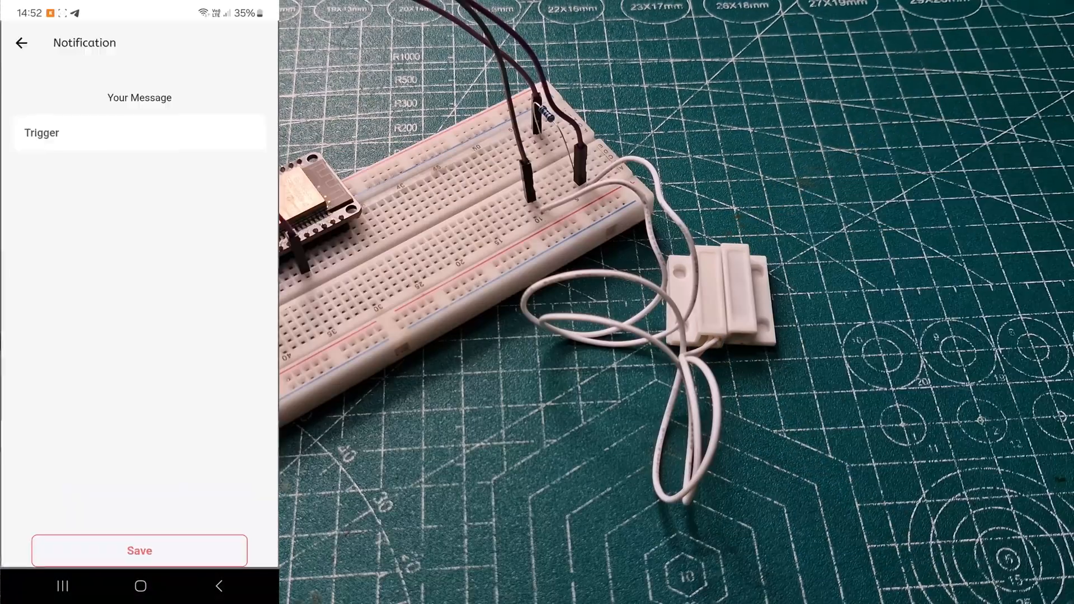
Enter 'The Door Is Opened' as the Your Message notification text.
text(The Door Is Opened)
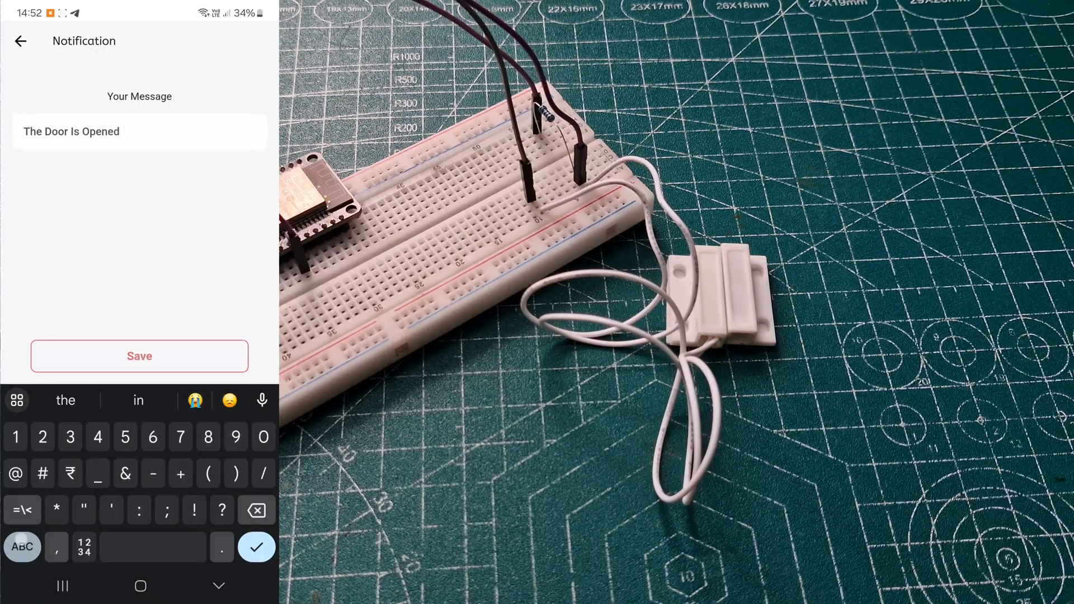